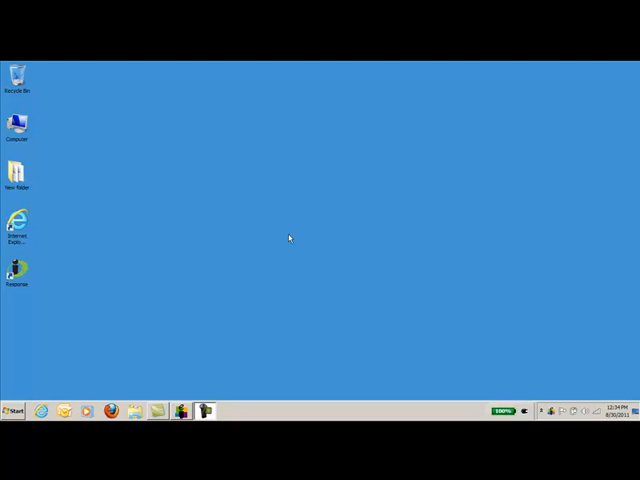
pyautogui.moveTo(299, 238)
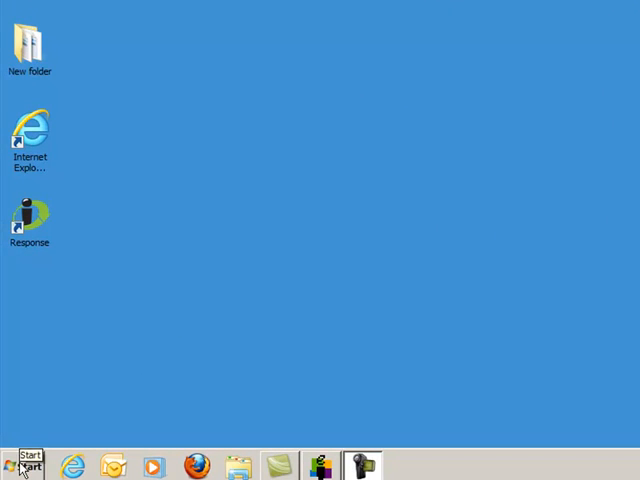
# Run Register PowerPoint Add-In from the eInstruction Response Start menu group and dismiss the success message.
pyautogui.click(22, 466)
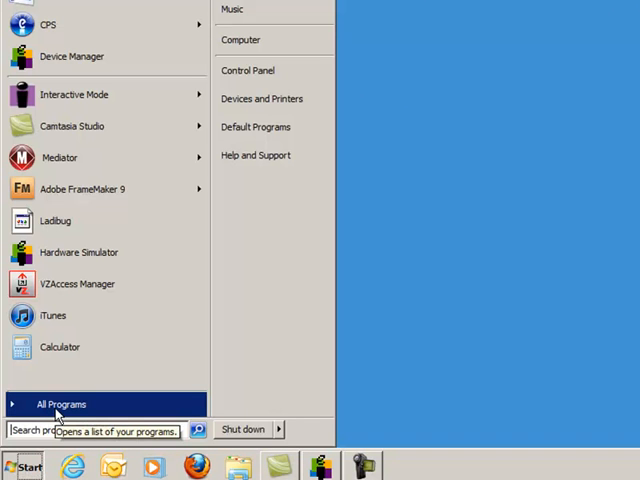
pyautogui.click(61, 404)
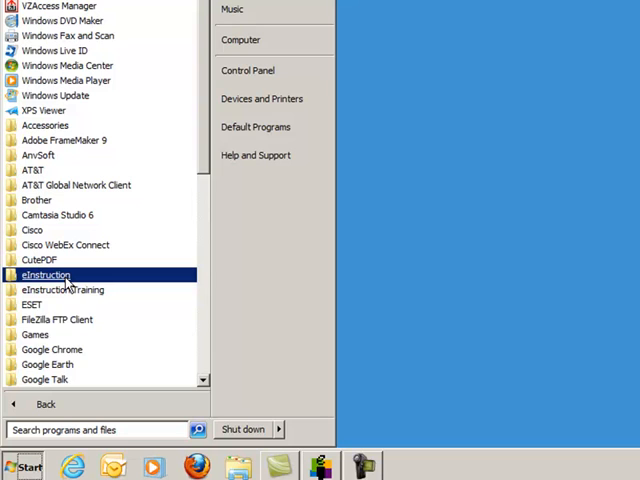
pyautogui.click(47, 275)
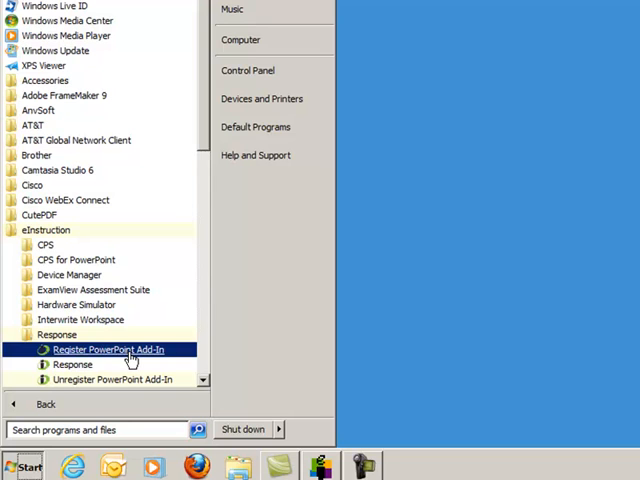
pyautogui.click(108, 349)
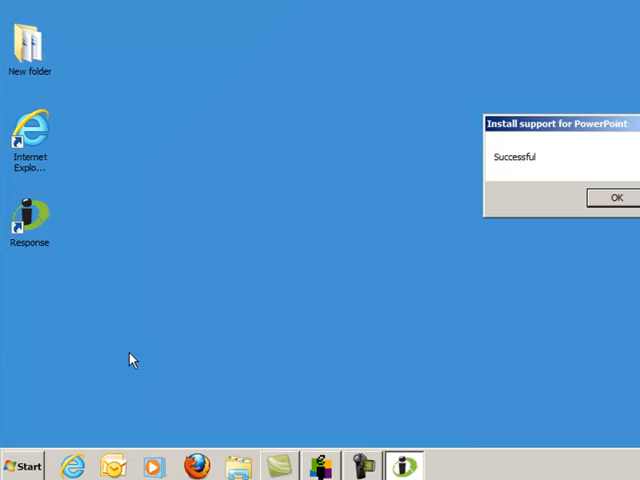
pyautogui.moveTo(548, 160)
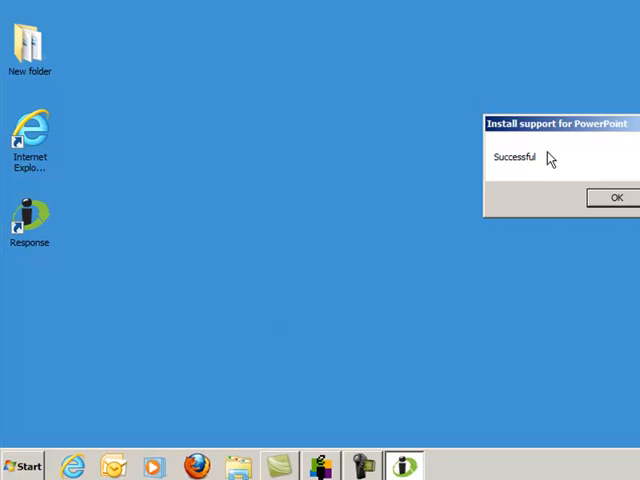
pyautogui.moveTo(550, 178)
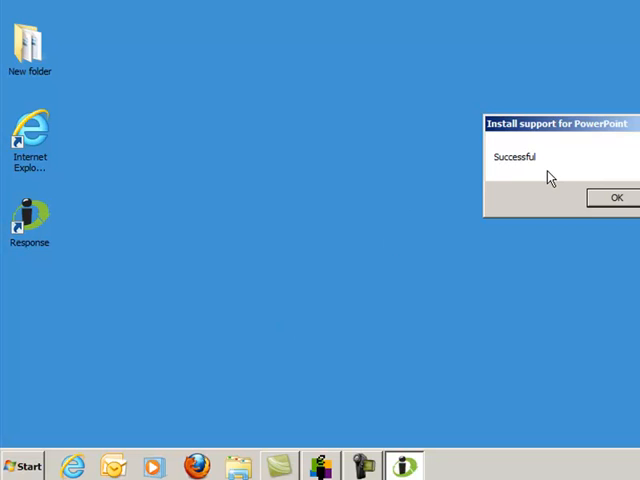
pyautogui.click(616, 197)
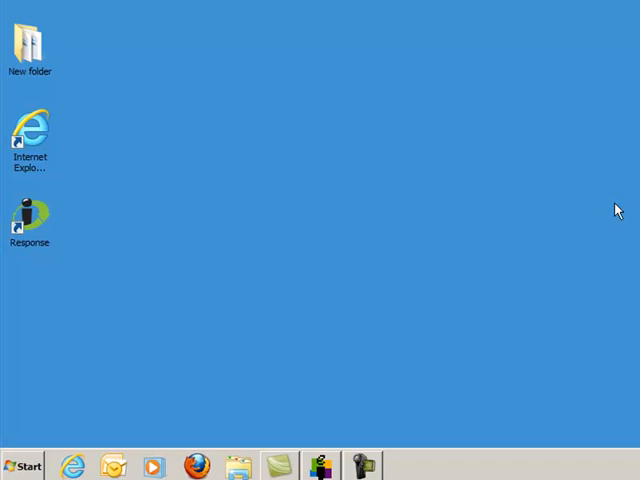
pyautogui.moveTo(10, 466)
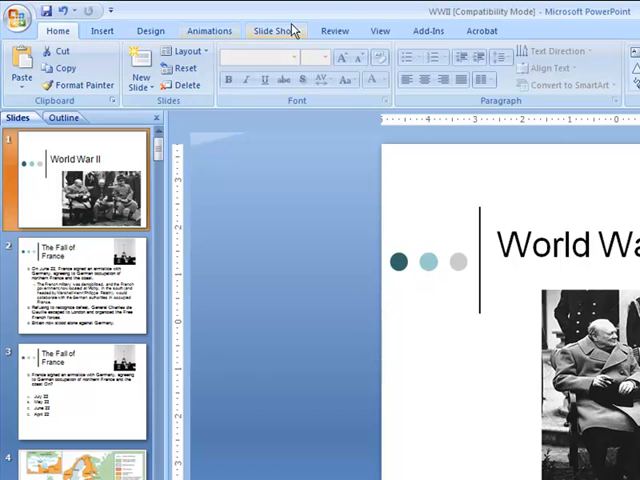
pyautogui.moveTo(427, 30)
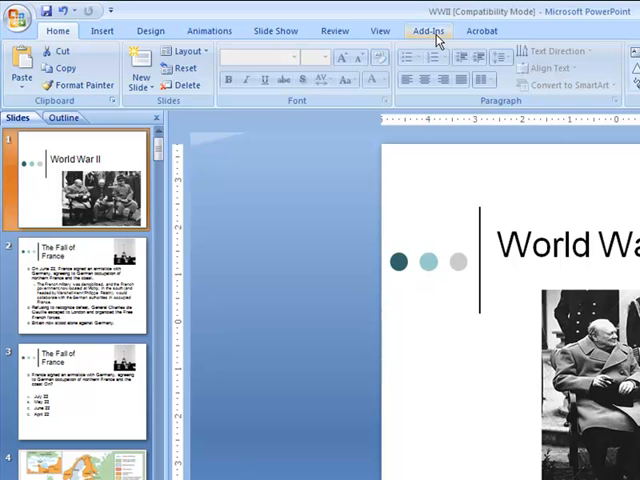
# Show the Add-Ins tab with Response, New Question, Edit Question and Delete Question buttons.
pyautogui.click(428, 30)
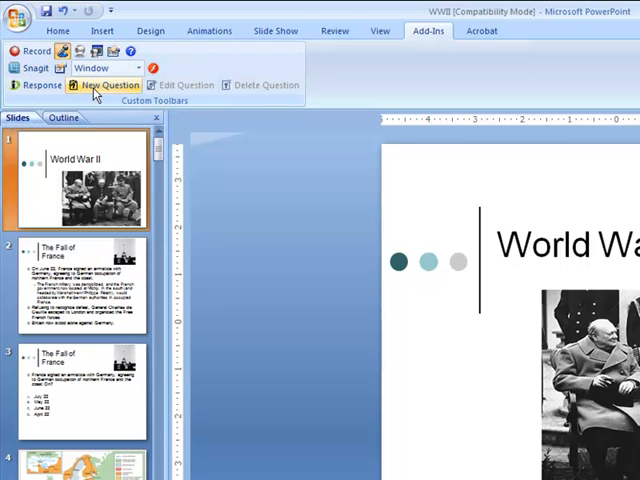
pyautogui.moveTo(268, 92)
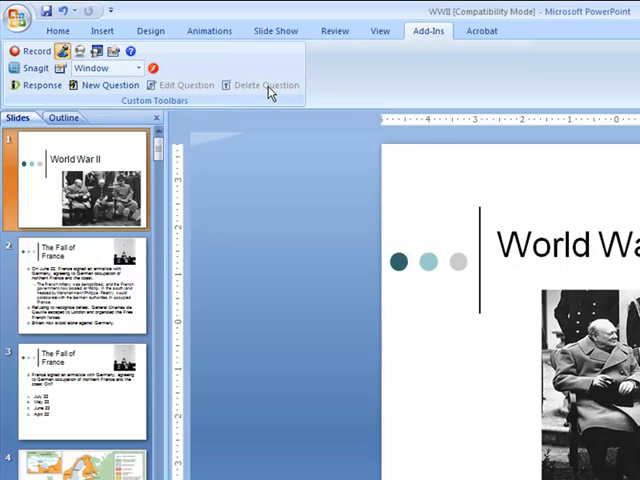
pyautogui.moveTo(267, 84)
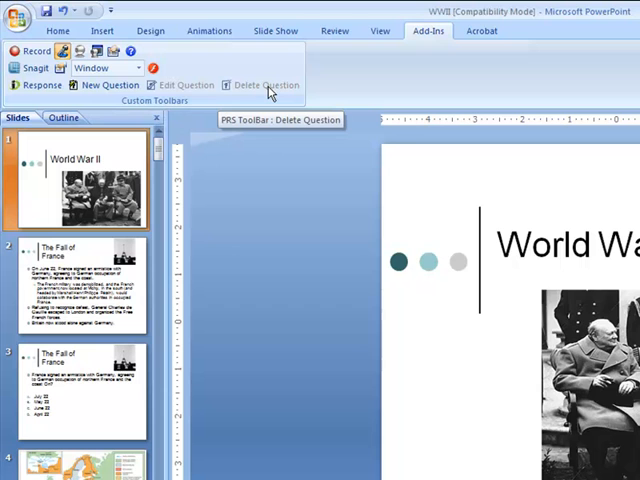